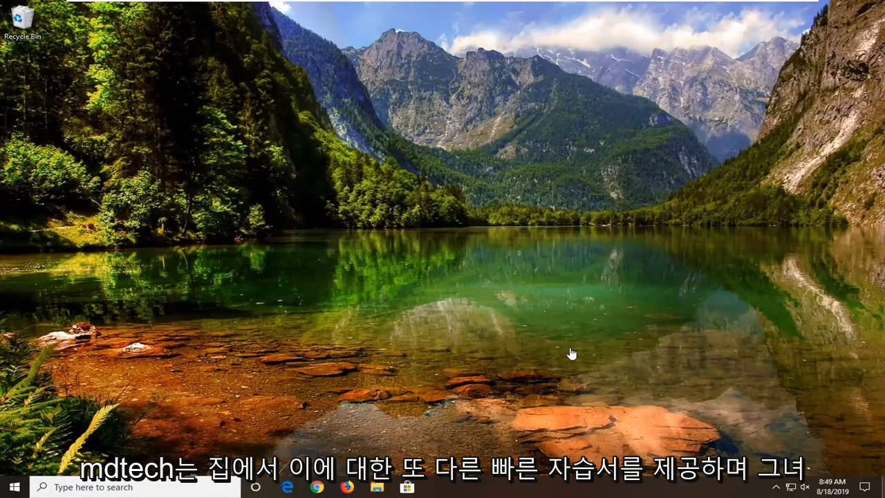
mouse_move(536, 354)
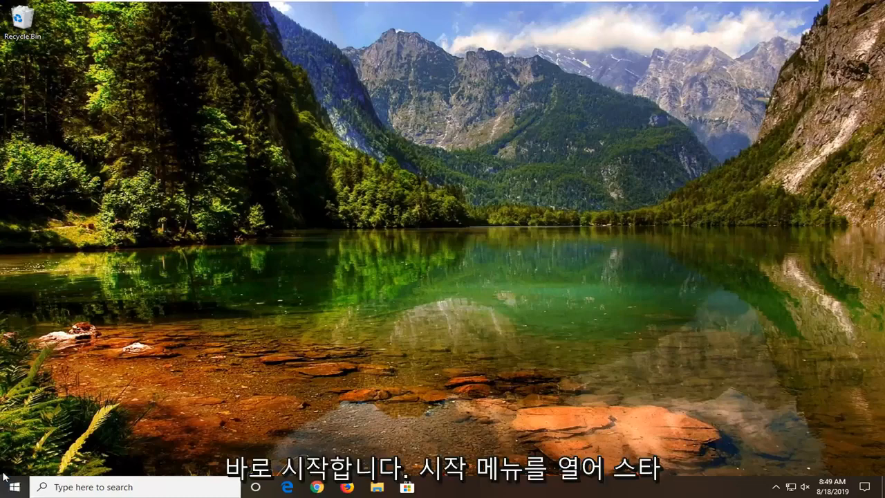
Search the Start menu for 'ser' to bring up the Services app.
left_click(11, 487)
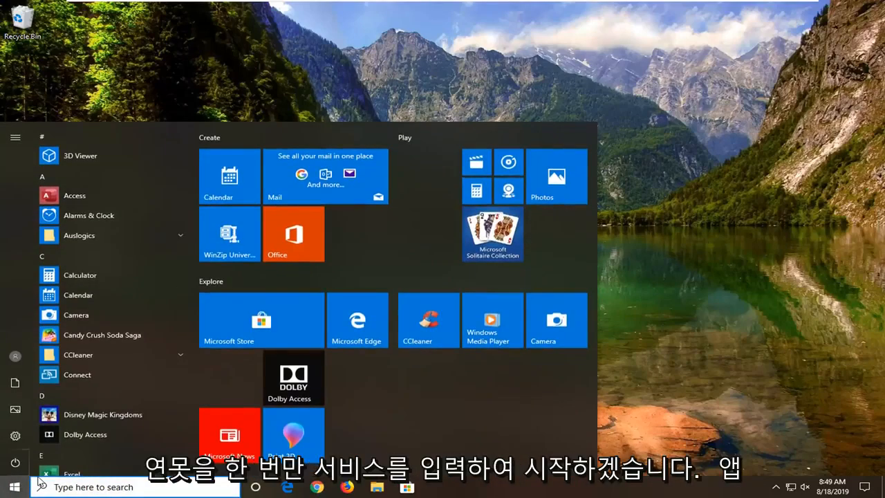
type("ser")
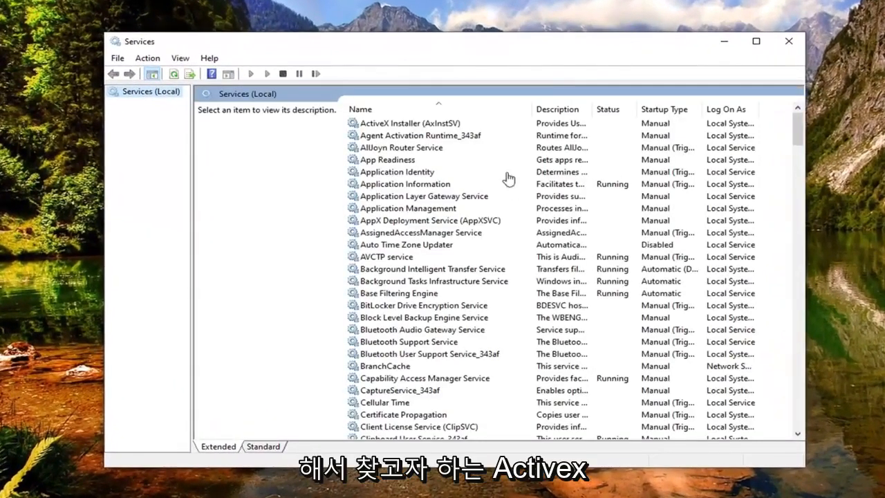
Bring up the Properties of the ActiveX Installer (AxInstSV) service from the list.
left_click(421, 135)
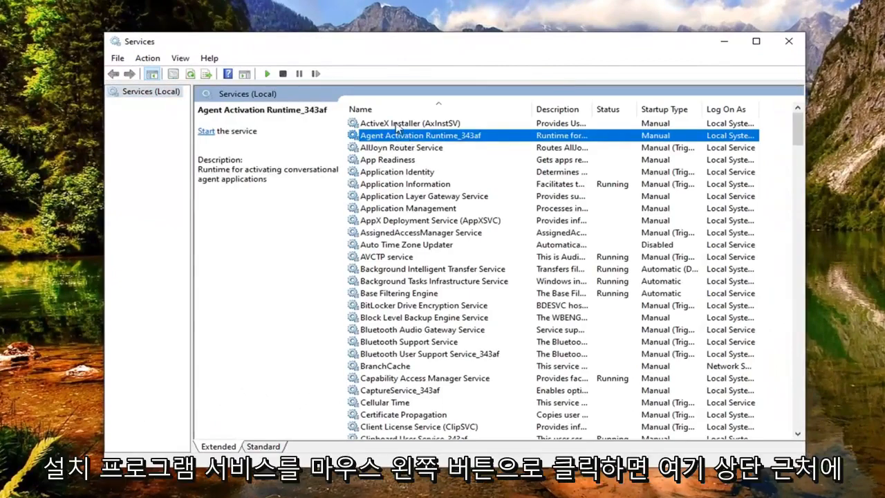
left_click(409, 122)
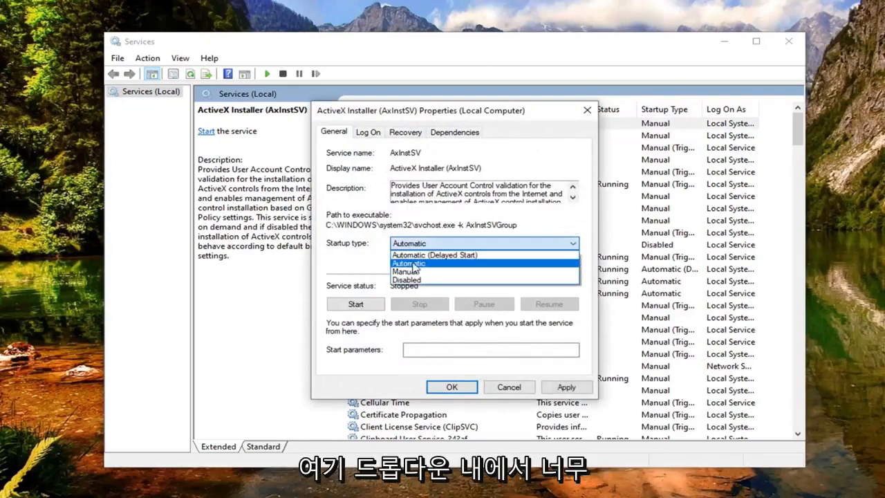
Set ActiveX Installer's startup type to Automatic and start the service now.
left_click(408, 263)
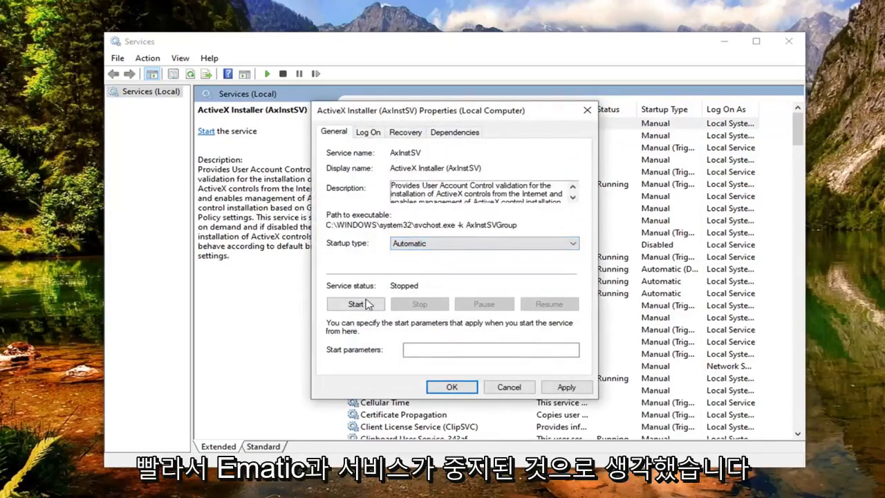
left_click(354, 304)
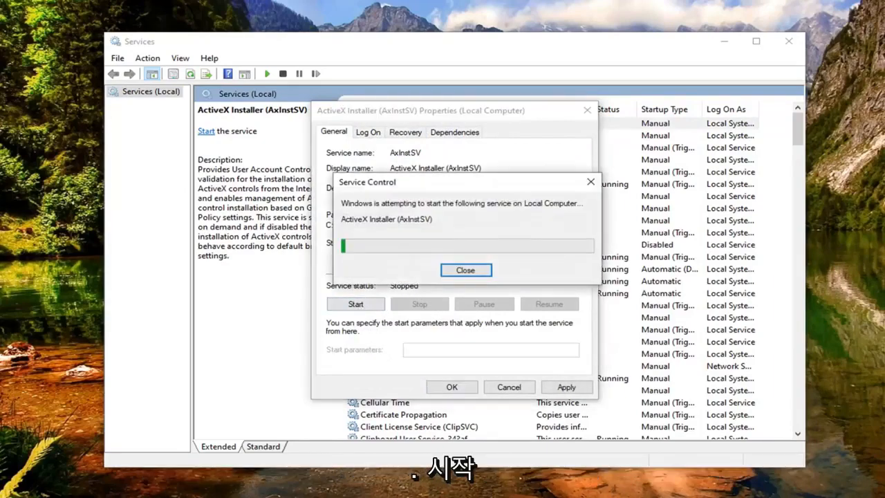
left_click(464, 270)
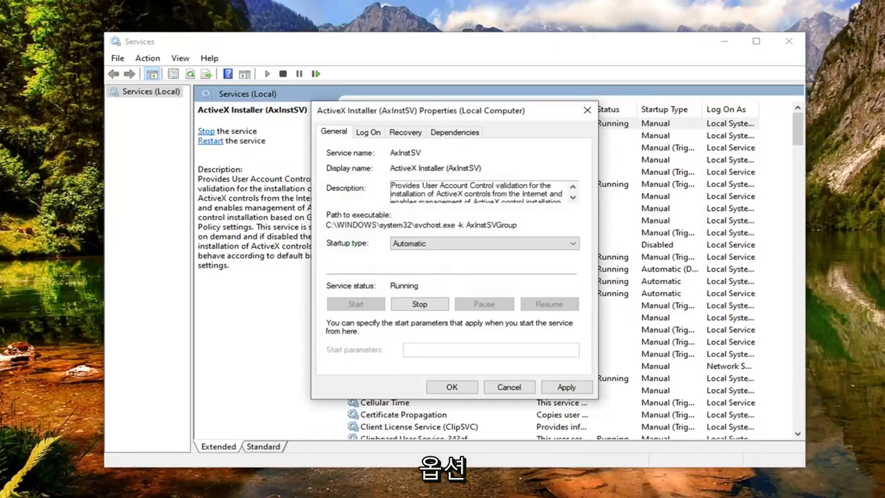